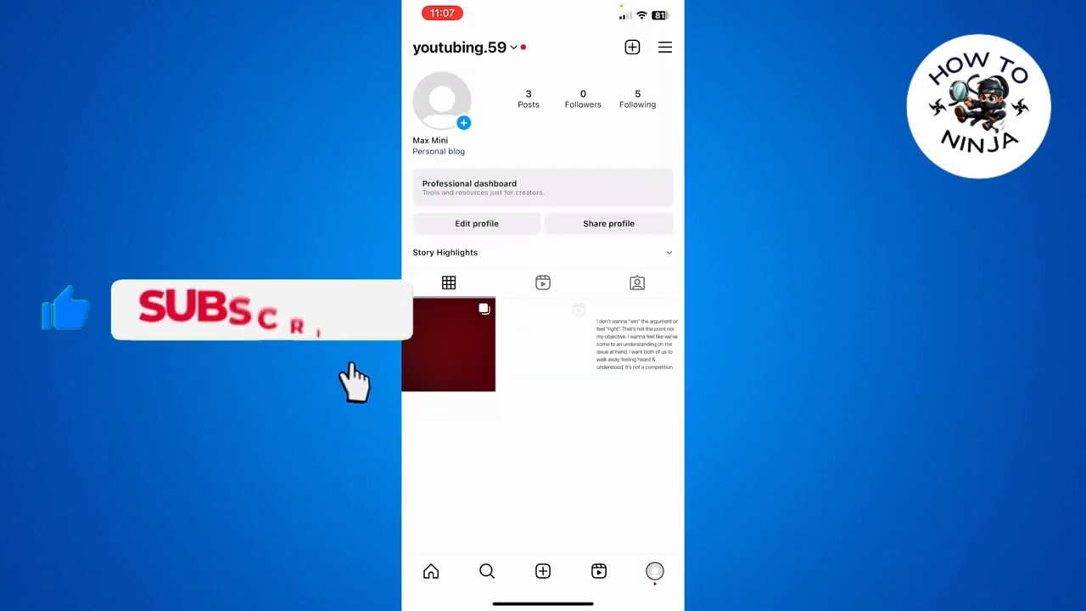
# - From the profile, reach Settings and privacy and enter Creator tools and controls
pyautogui.click(448, 343)
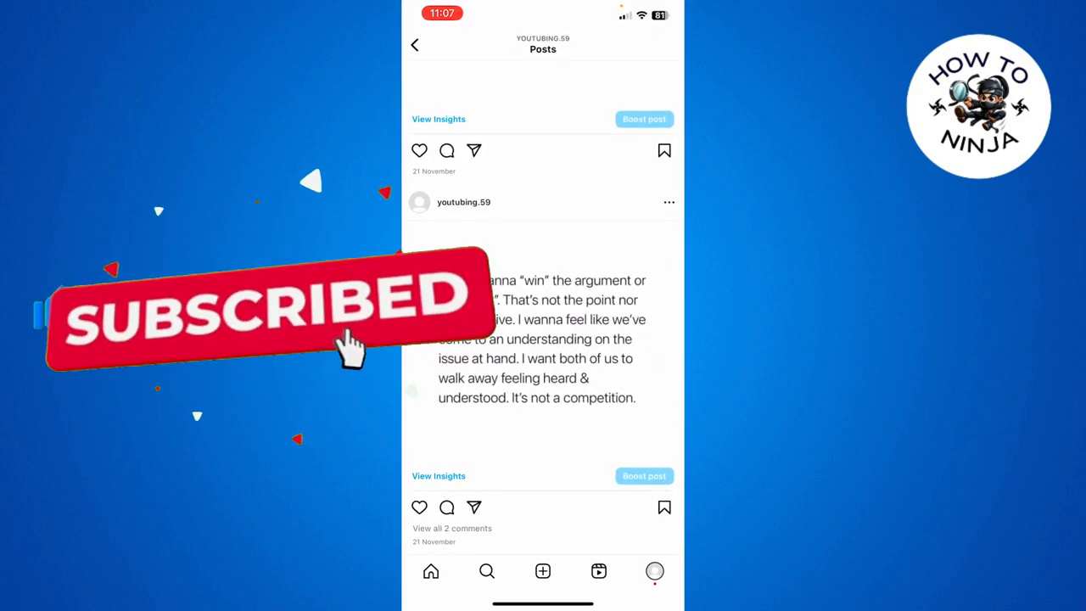
pyautogui.click(448, 149)
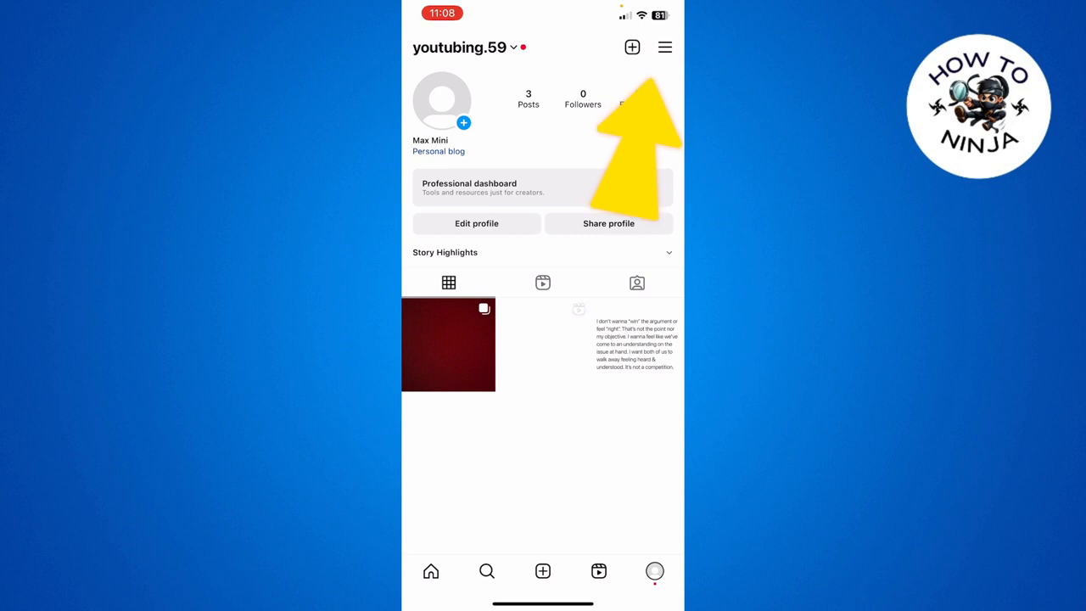
pyautogui.click(665, 48)
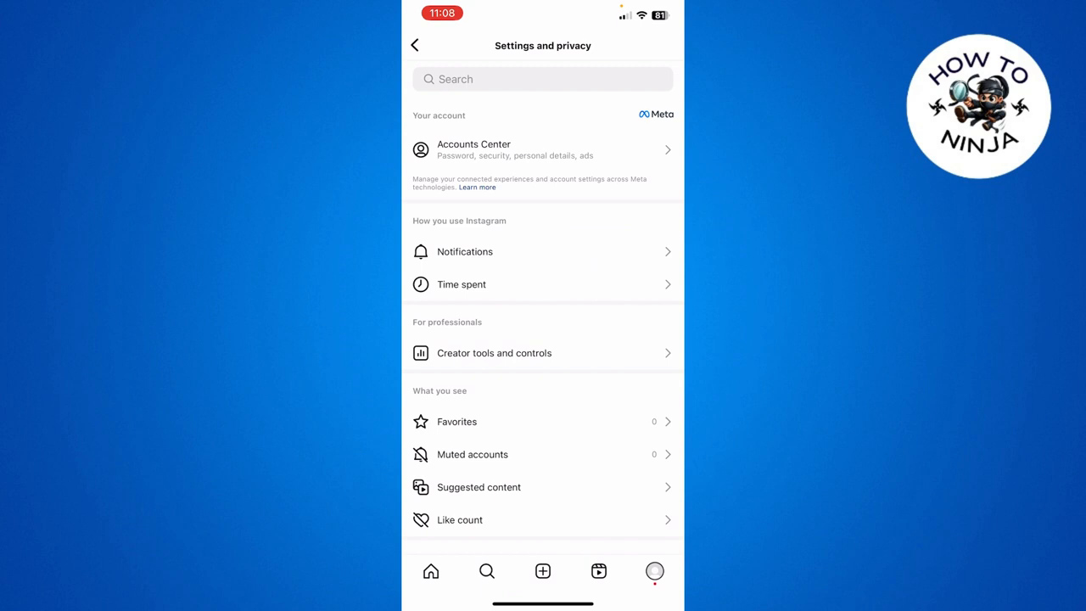
pyautogui.click(494, 352)
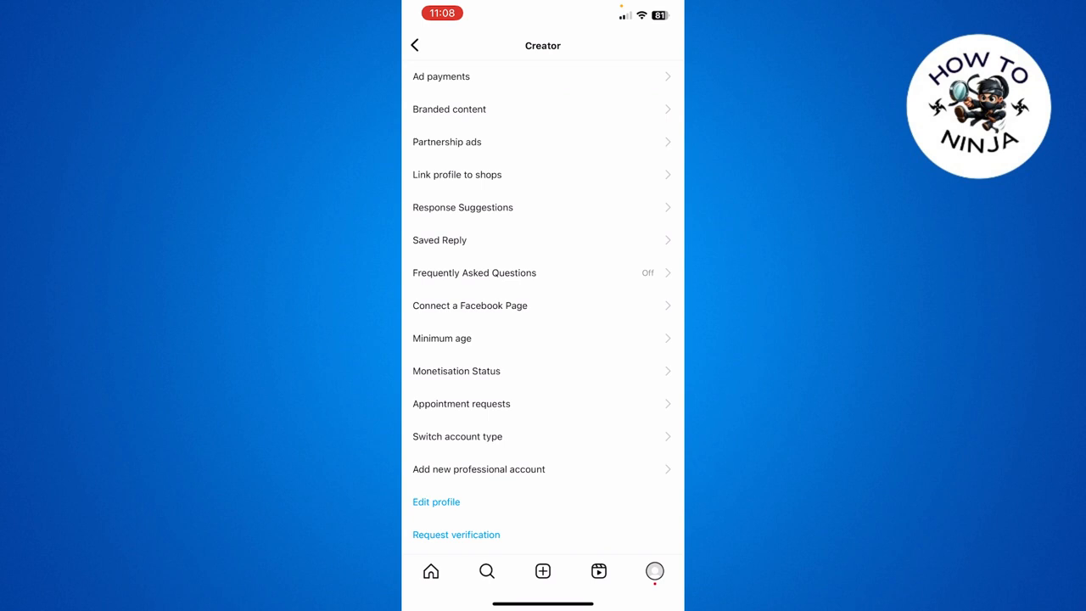
# - Scroll the Creator tools list to reveal Switch account type
pyautogui.scroll(-3)
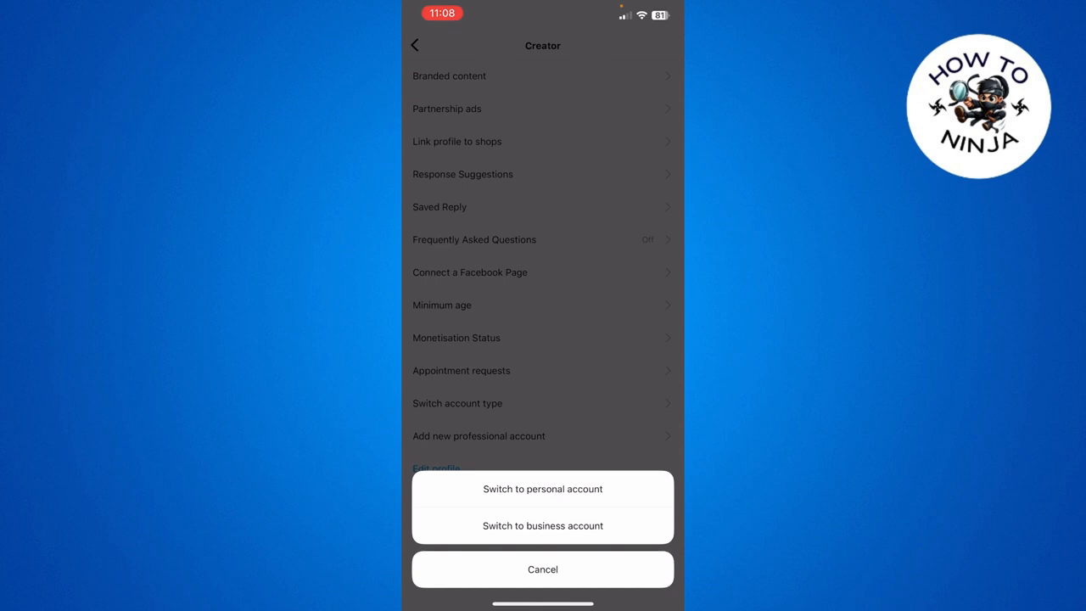
# - Switch to a personal account, confirm it, and go back to the youtubing.59 profile
pyautogui.click(543, 489)
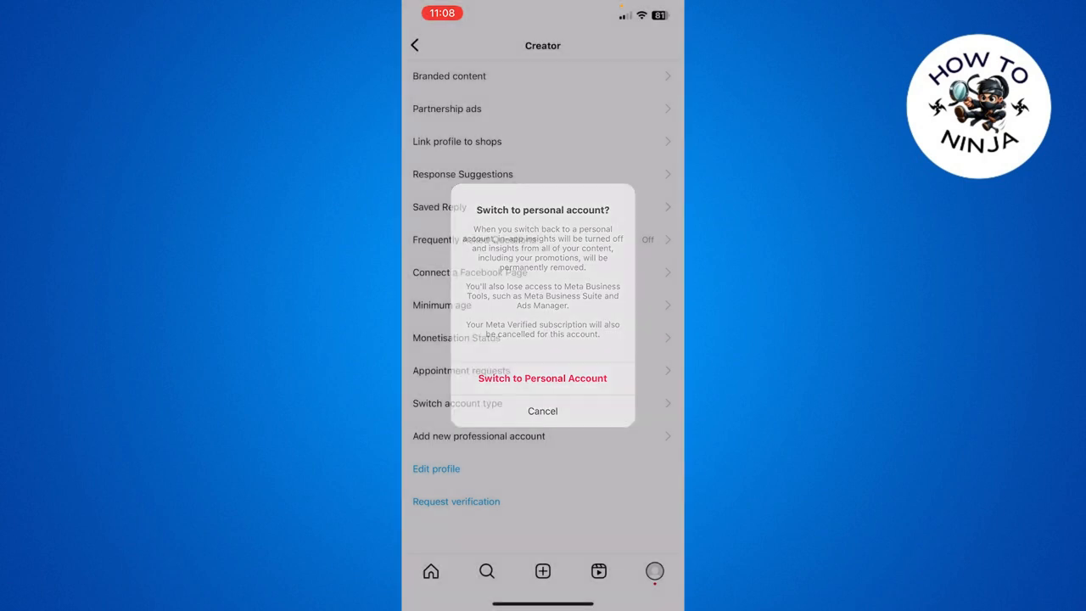
pyautogui.click(543, 411)
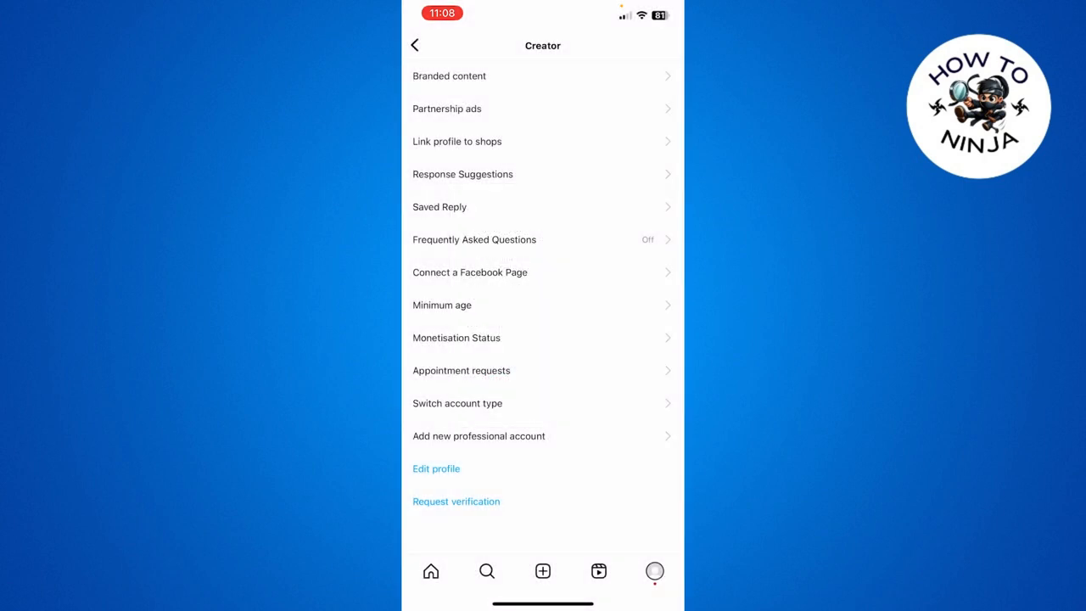
pyautogui.click(414, 44)
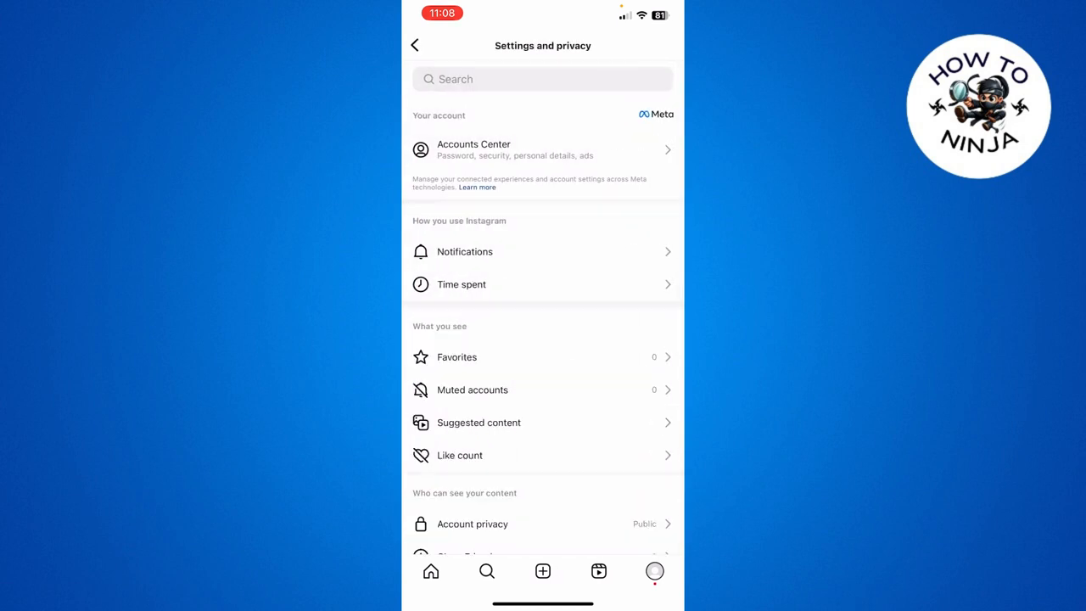
pyautogui.click(414, 44)
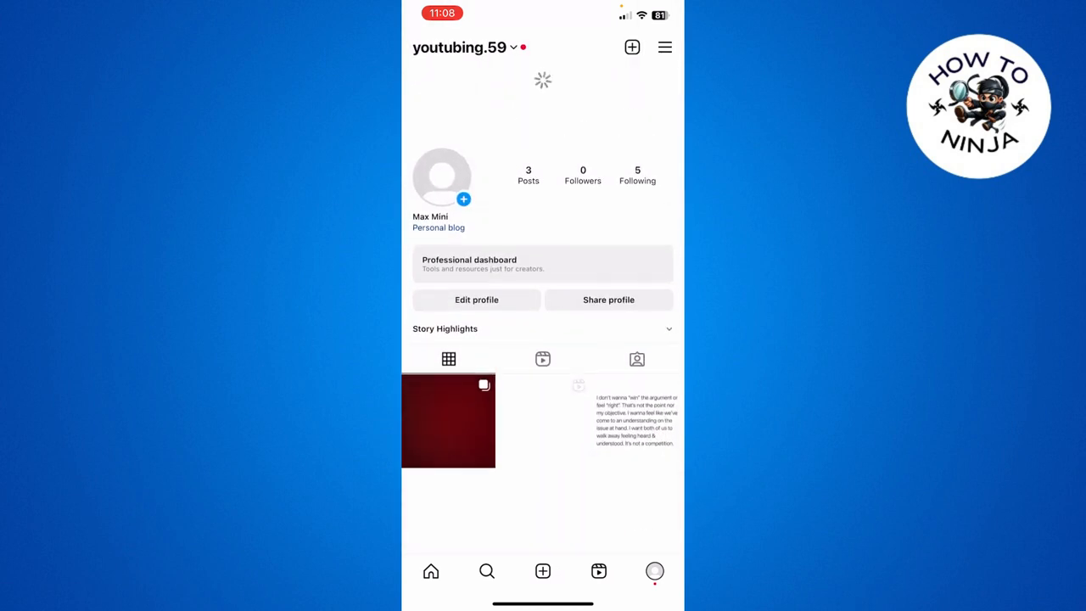